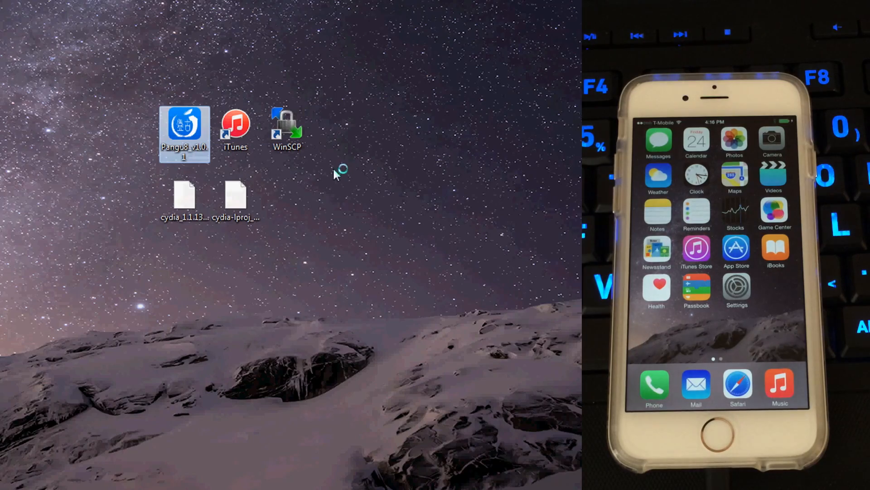
- Launch Pangu and start jailbreaking the connected iPhone 6 on iOS 8.1
click(333, 175)
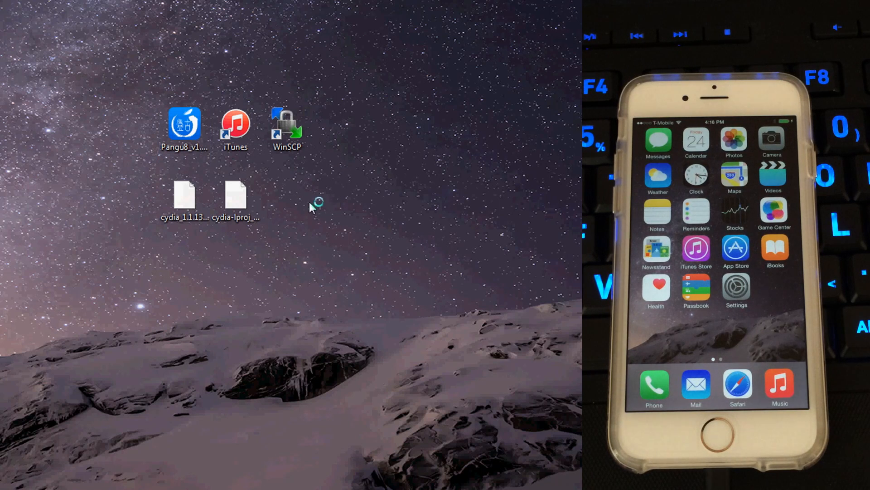
double_click(185, 129)
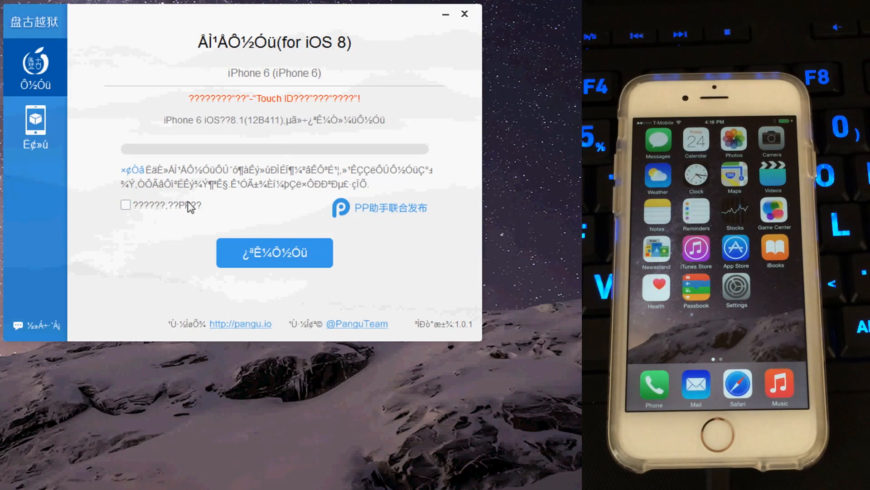
click(275, 252)
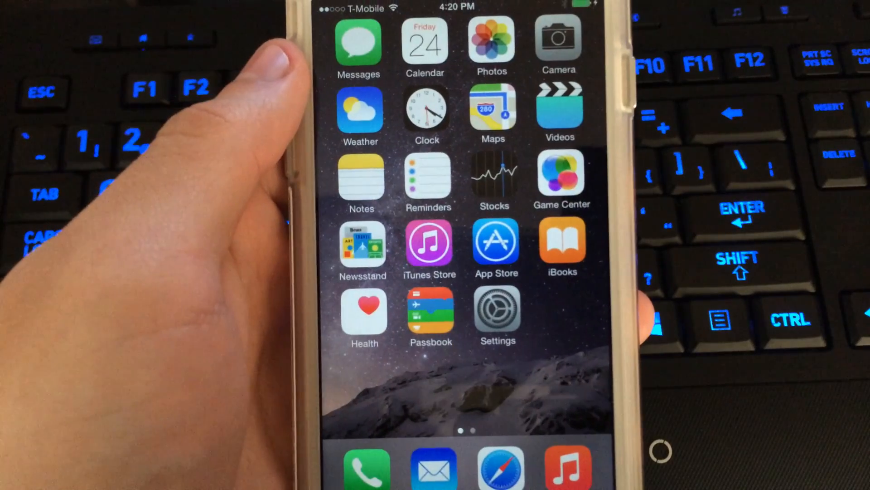
- Install OpenSSH from the Pangu app on the phone's second home page
click(430, 245)
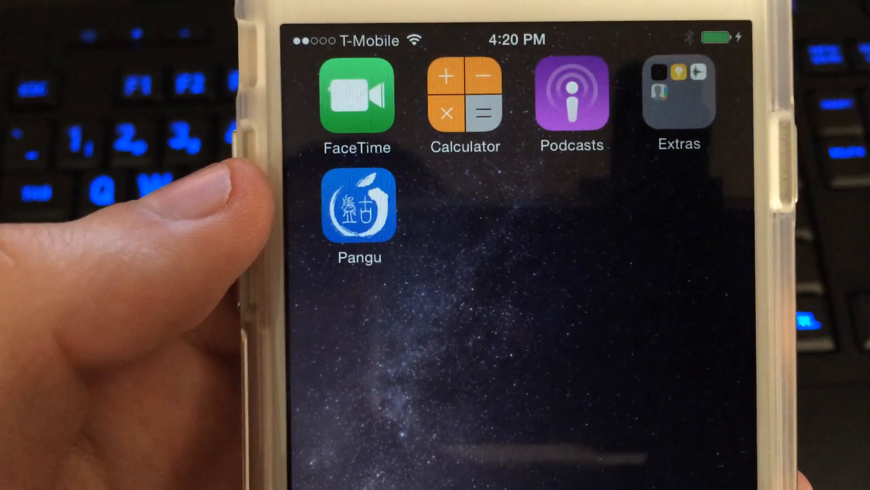
click(358, 213)
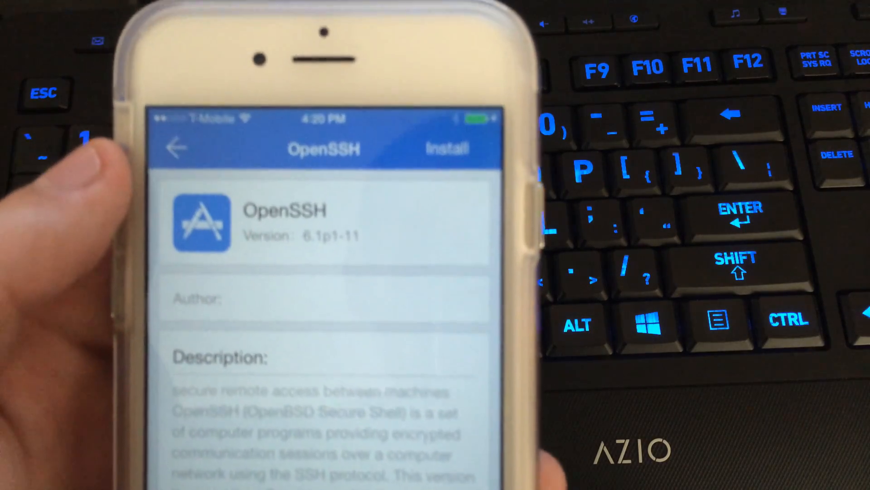
click(448, 148)
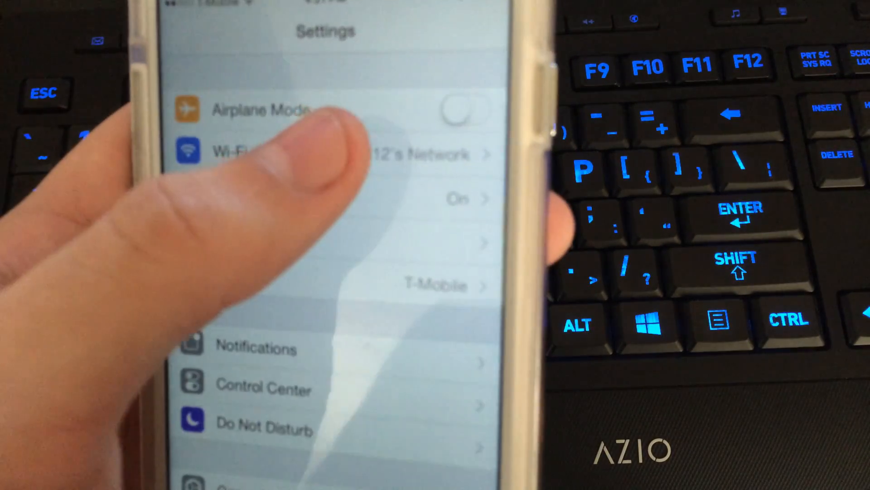
- View the connected Wi-Fi network's details to read the phone's IP address
click(250, 154)
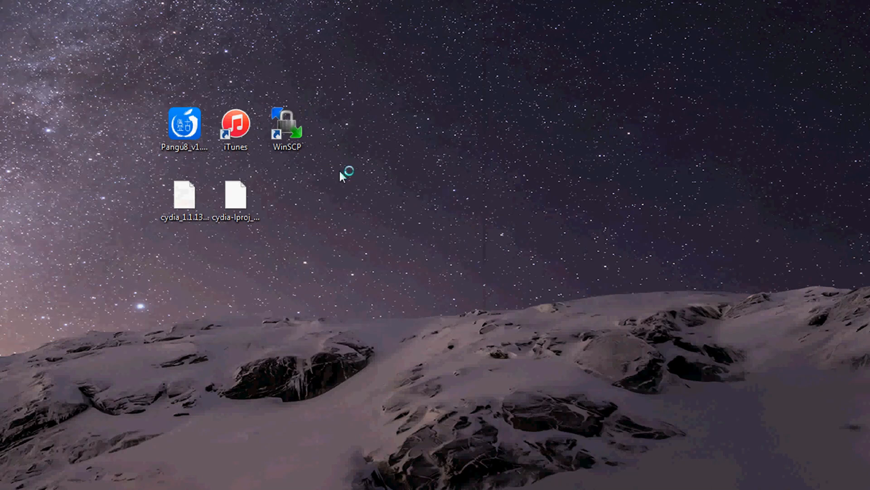
- Launch WinSCP and log in to host 10.0.1.59 as root with its password
double_click(287, 129)
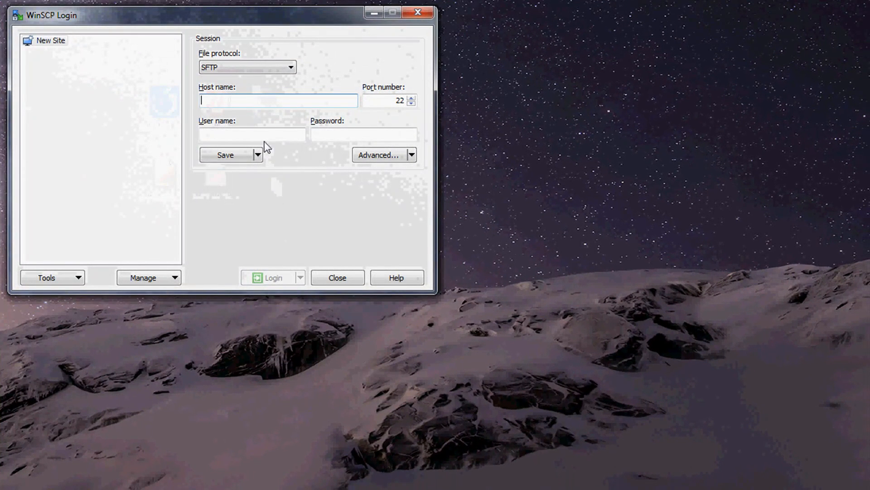
text(10.0.1.59)
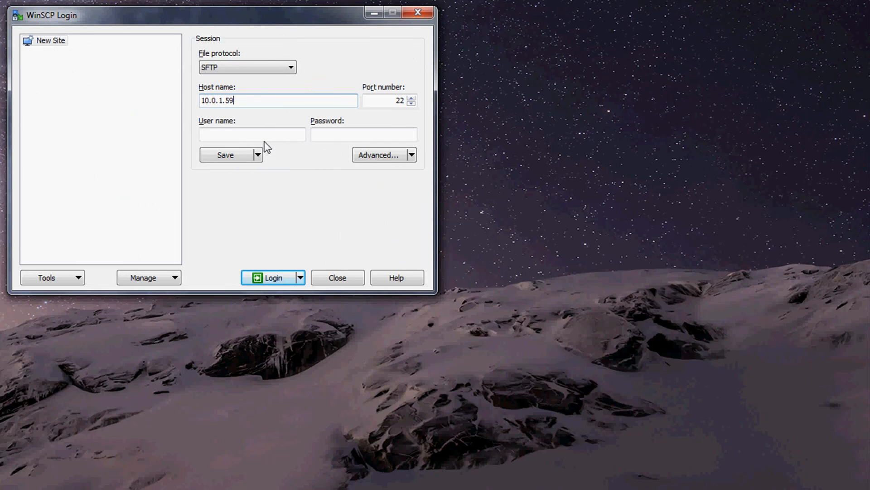
click(251, 134)
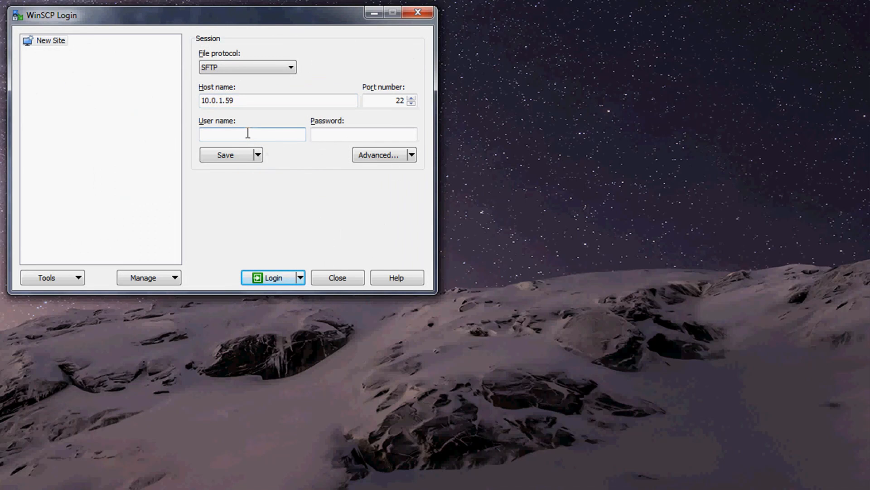
text(root)
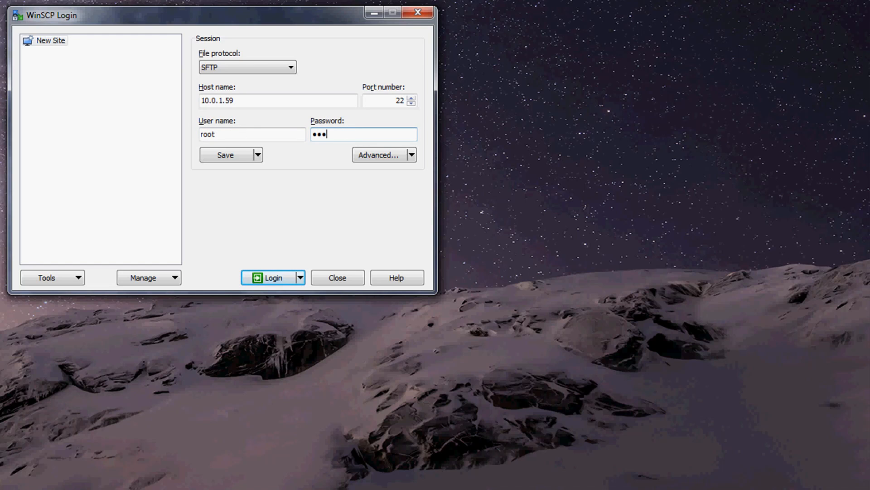
text(••)
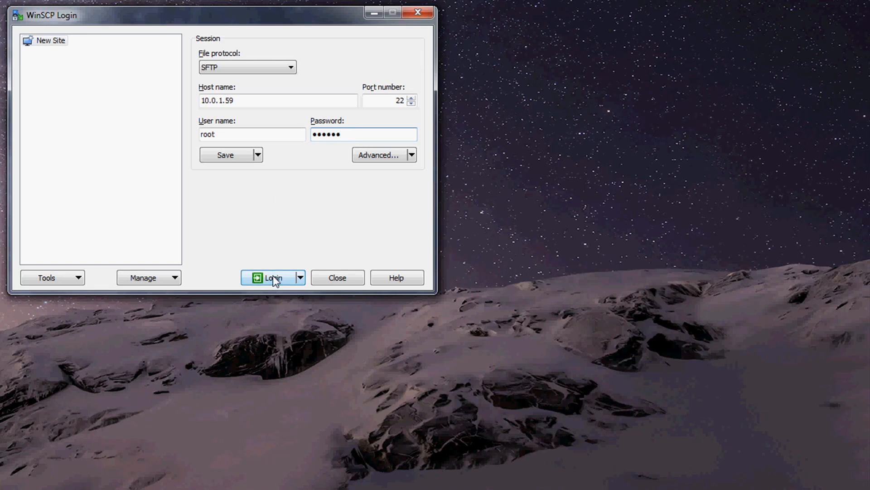
click(272, 277)
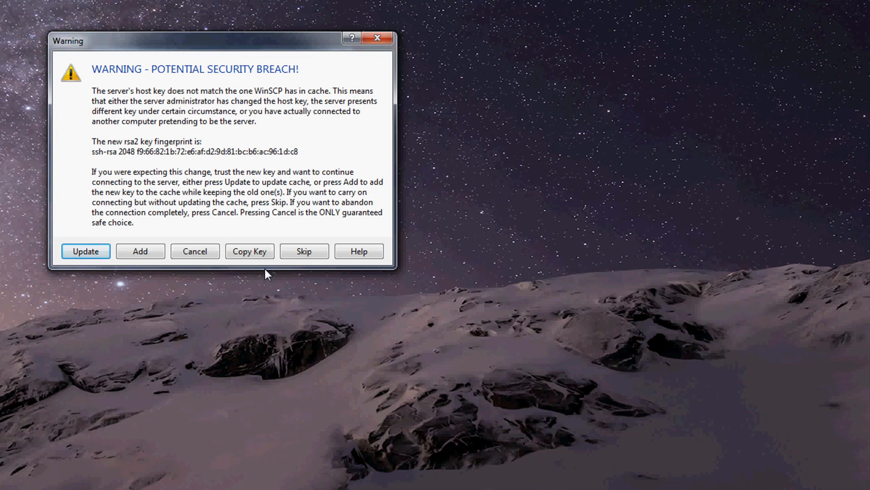
mouse_move(111, 287)
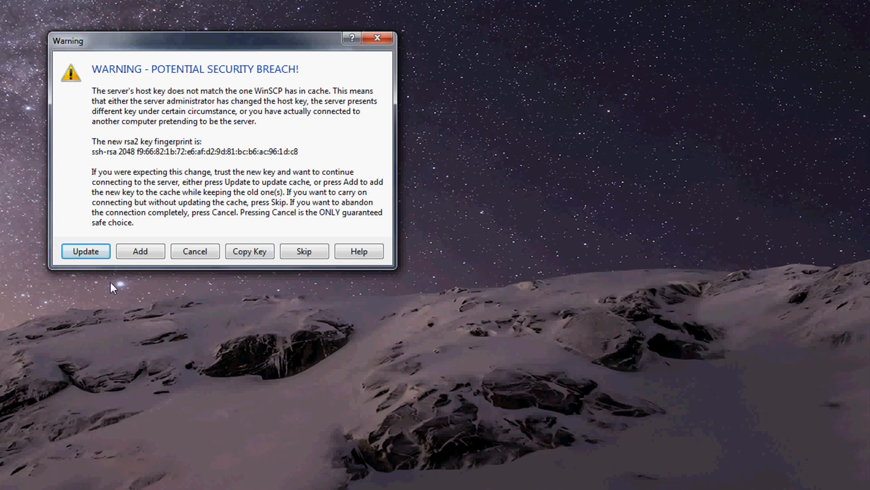
- Accept the phone's new host key with Update to finish connecting as root
click(85, 251)
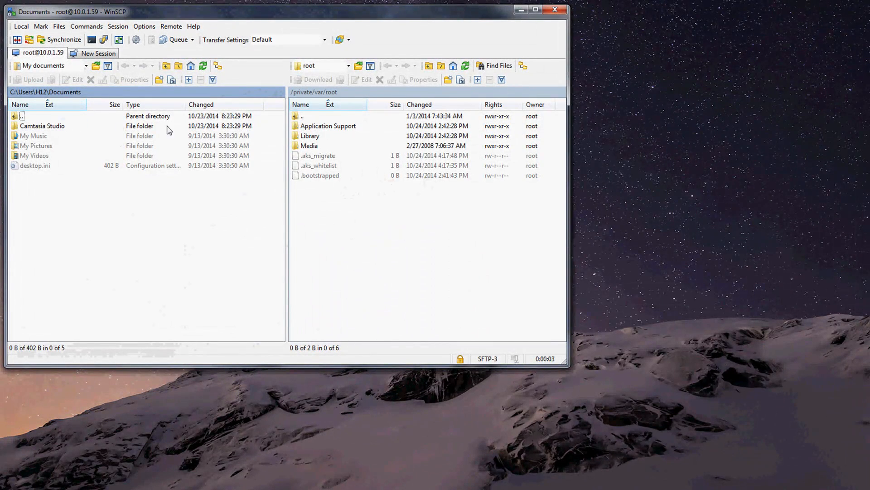
- Switch the remote pane to / <root> and upload the Cydia .deb files from the desktop
click(348, 65)
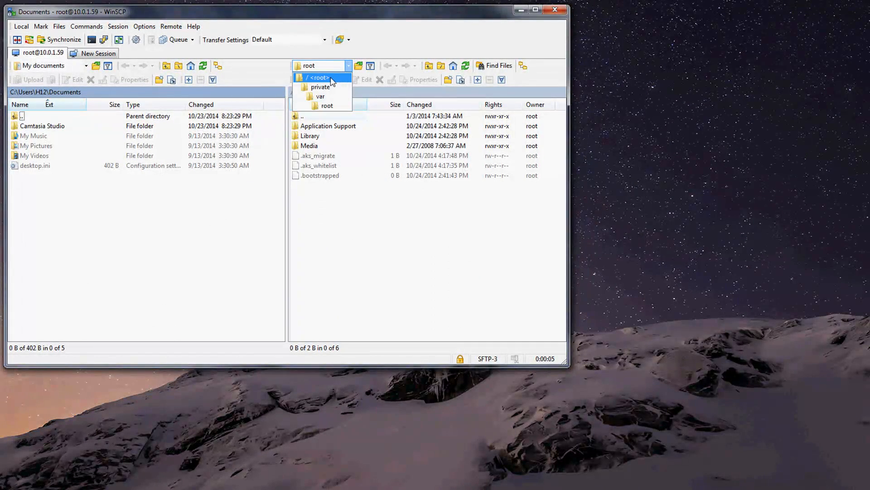
click(318, 77)
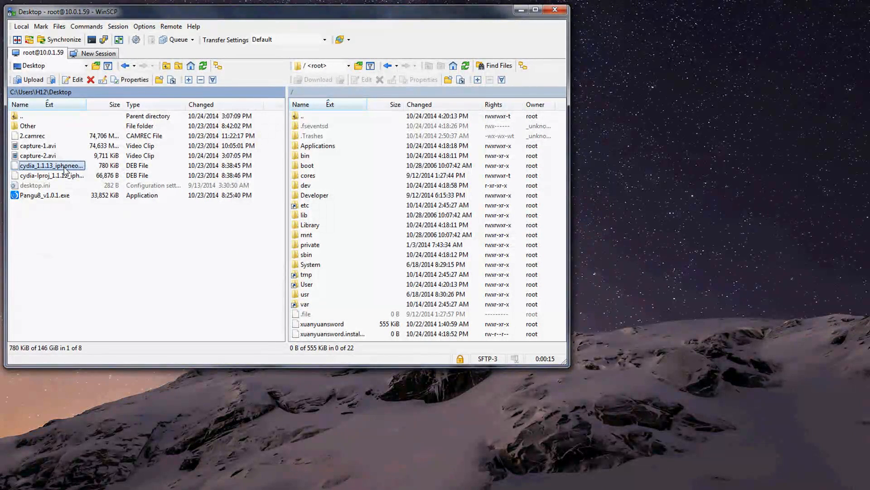
click(52, 176)
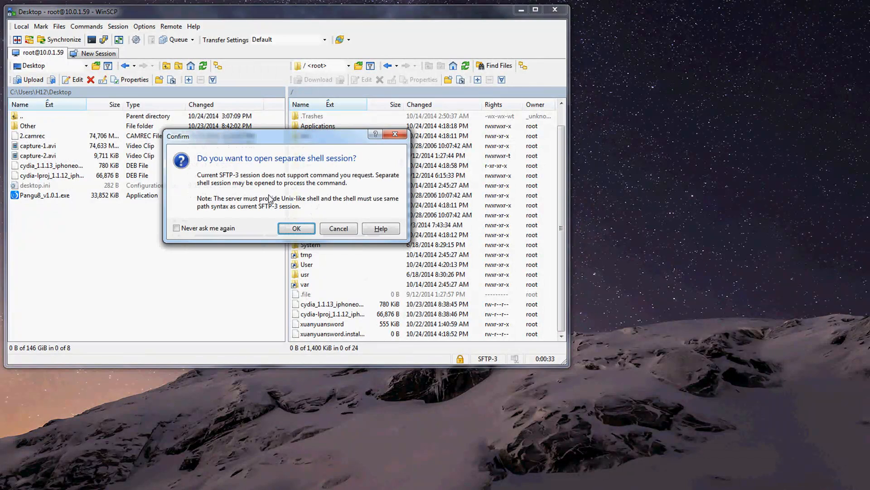
- Agree to open a separate shell session for the WinSCP console
click(296, 228)
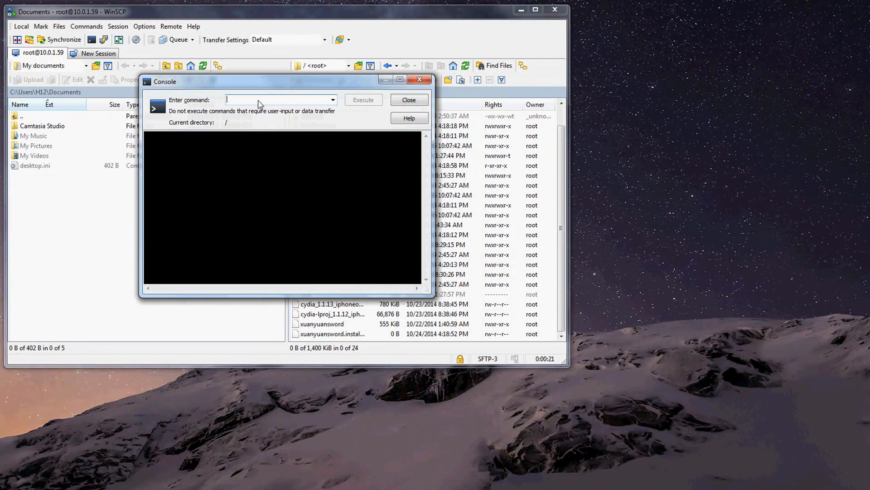
- Execute 'dpkg --install cydia-lproj_1.1.12_iphoneos-arm.deb', then close the console and WinSCP
text(dpkg --install cydia-lproj_1.1.12_iphoneos-arm.deb)
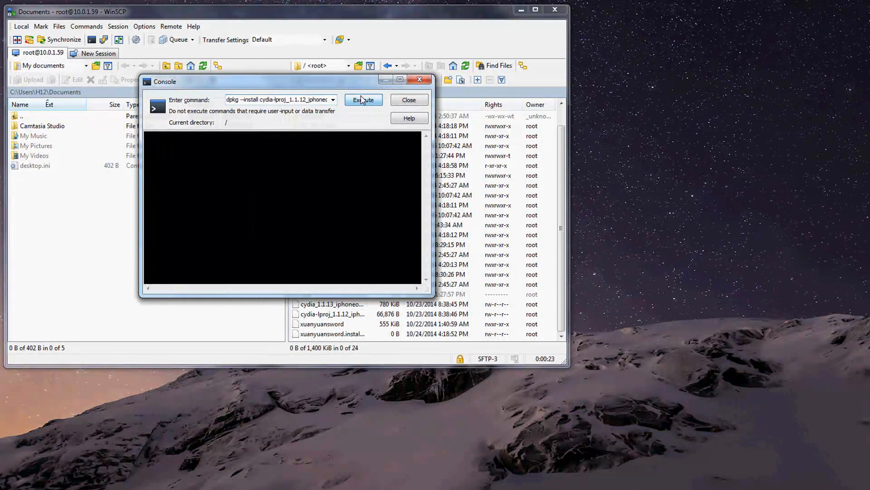
click(363, 99)
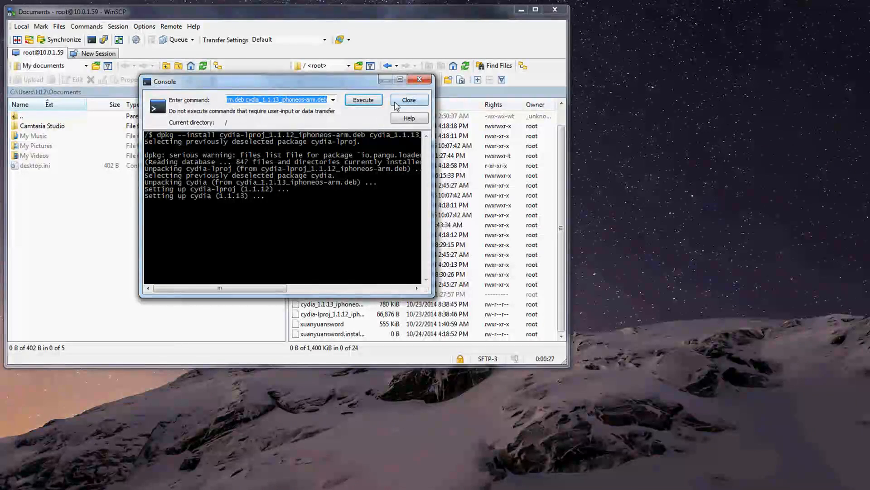
click(409, 100)
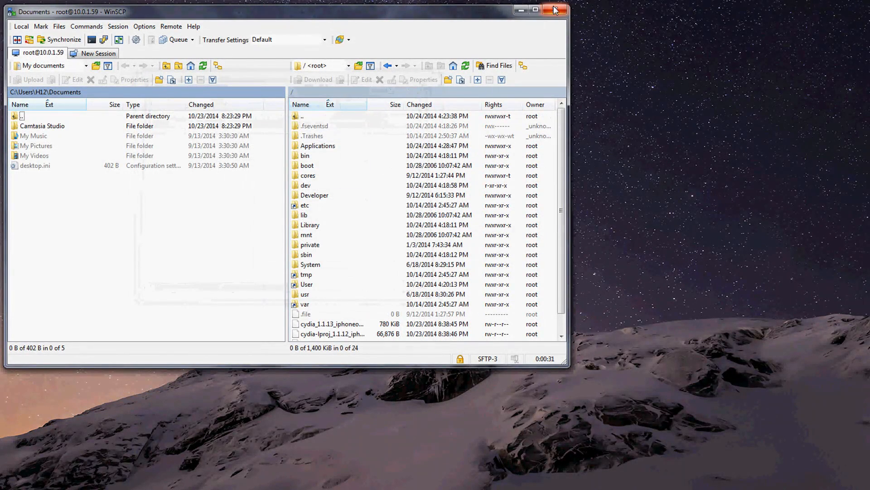
click(555, 10)
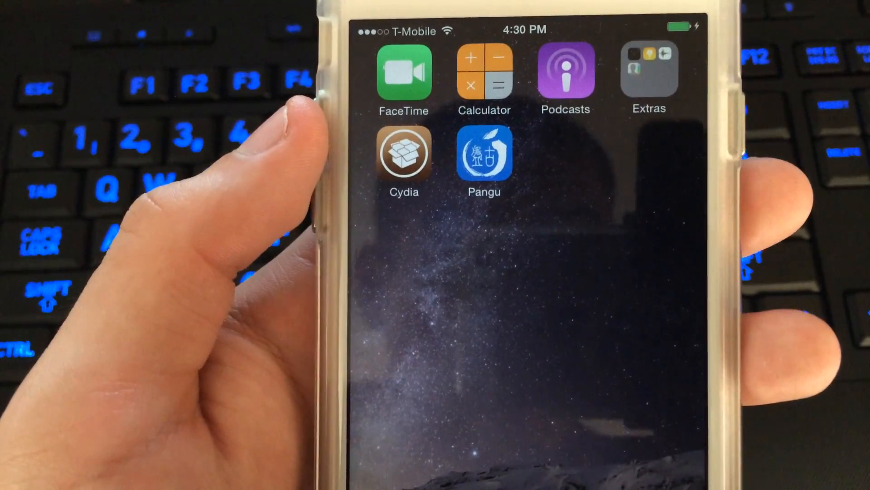
- Go to the second home screen page showing the new Cydia icon beside Pangu
click(404, 154)
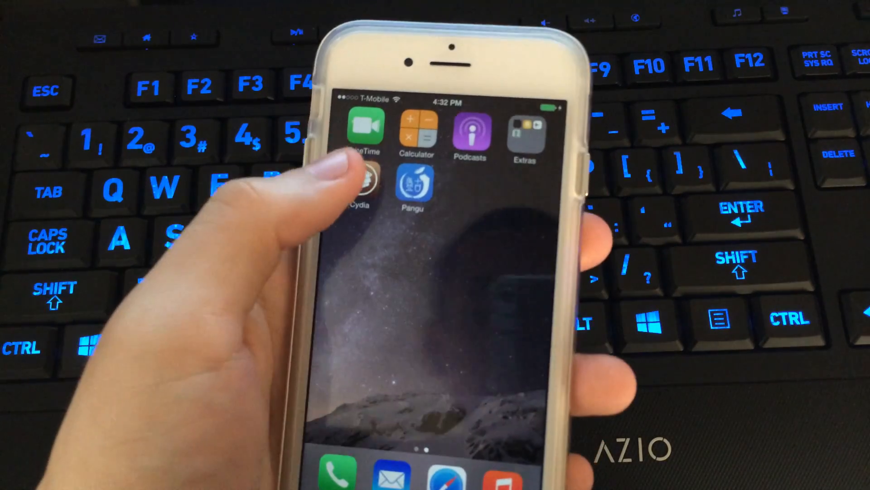
- Launch Cydia and show its Sources list of repositories
click(364, 183)
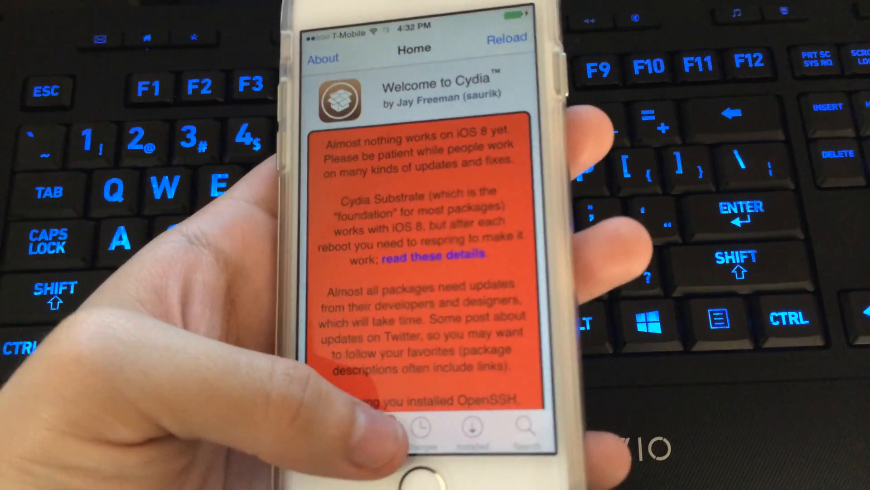
click(418, 428)
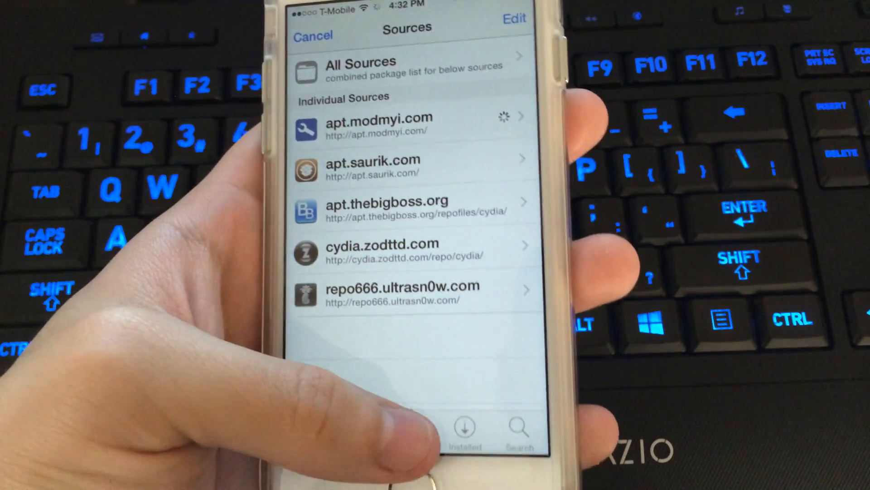